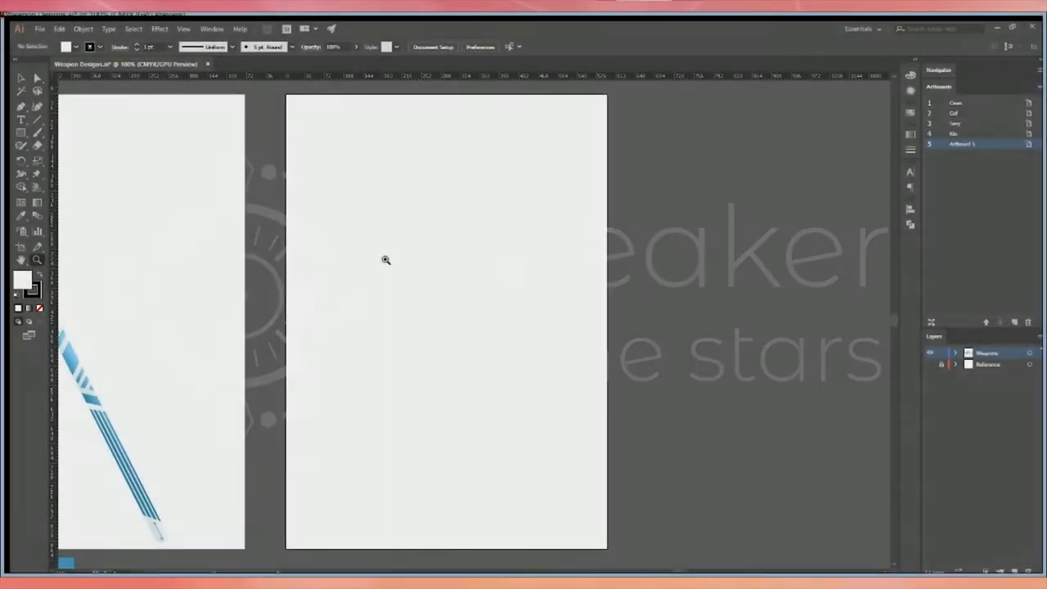
Zoom in on the blank artboard to start the navy flared blade shape
left_click_drag(411, 196, 433, 521)
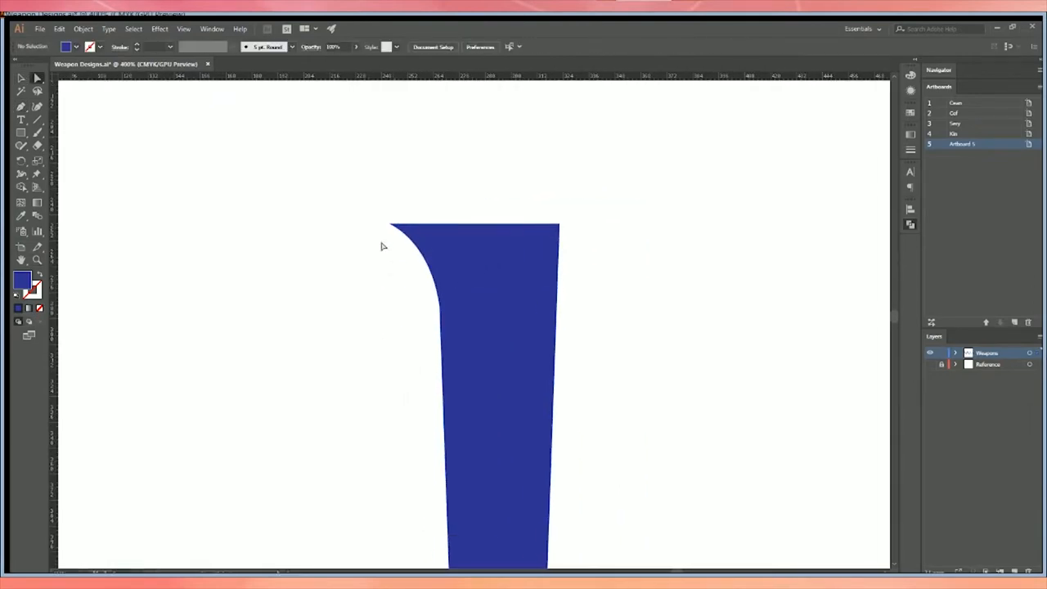
Place the diamond gem and reflected flare to form the grip, gem and pale blue blade
left_click(458, 278)
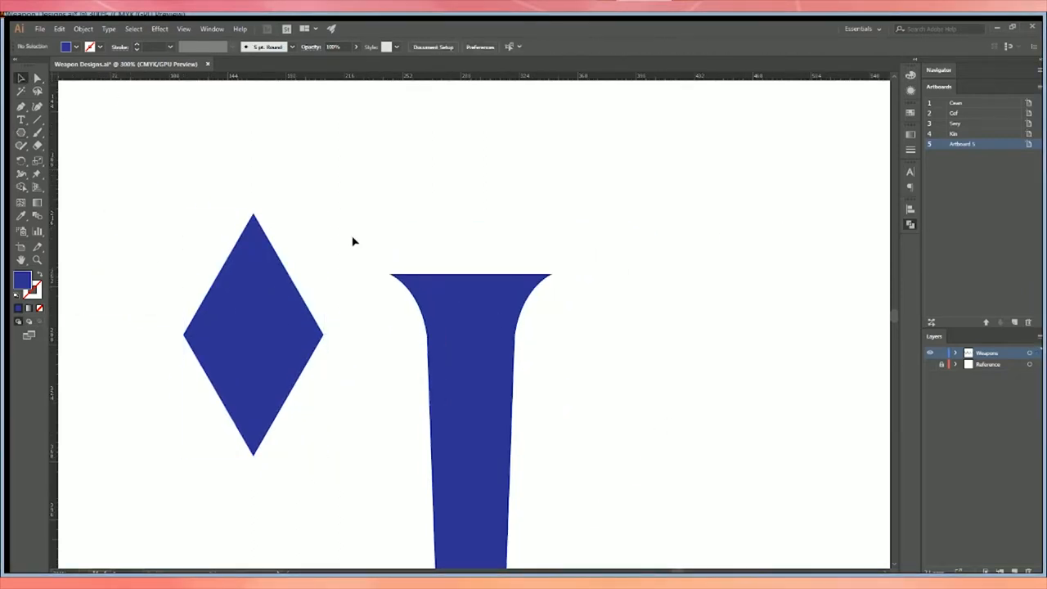
left_click(252, 333)
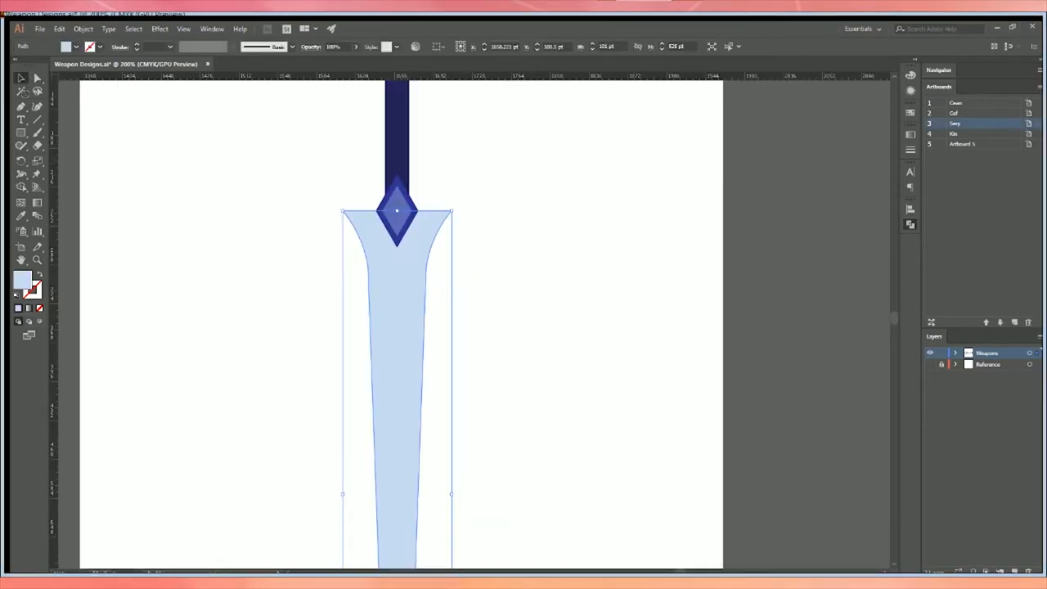
Start the curled navy crossguard arm beside the gem
left_click(263, 265)
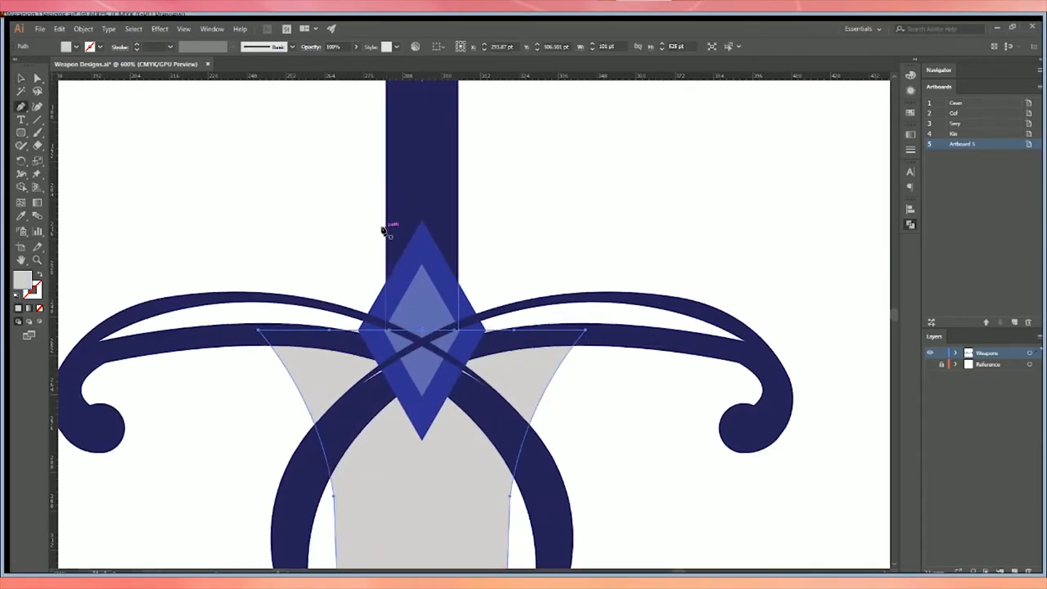
Draw the pointed pommel and its rounded band below the navy grip
left_click_drag(388, 229, 478, 319)
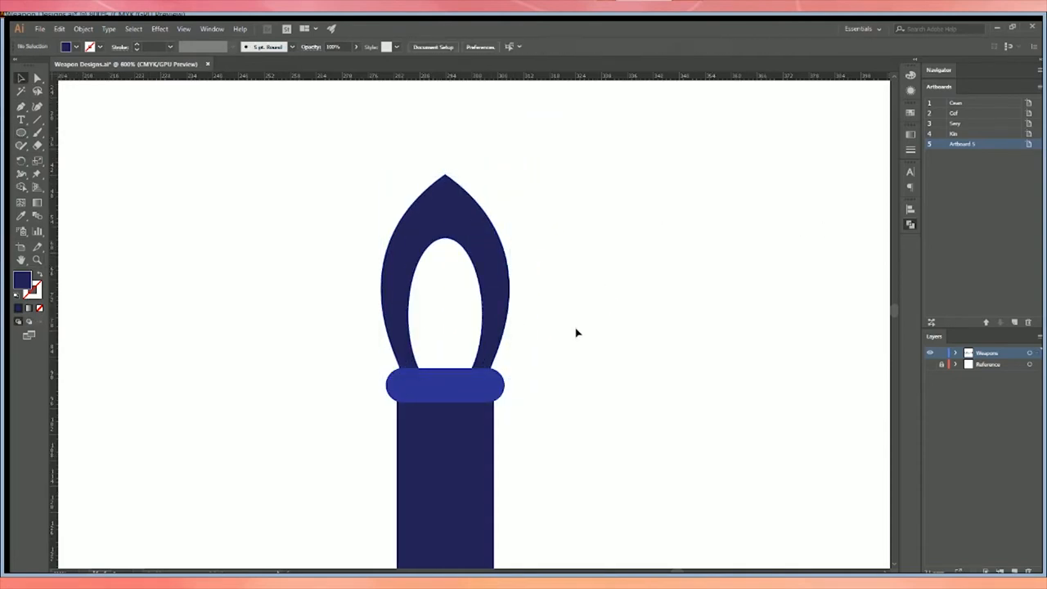
left_click_drag(397, 266, 493, 393)
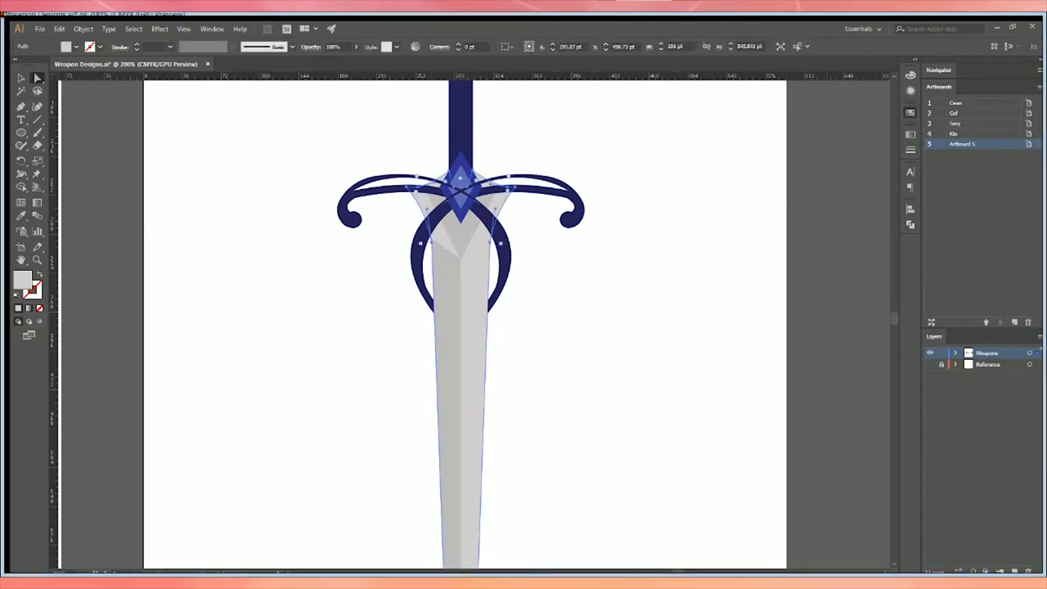
Apply soft grey linear gradients to the blade facets and tip
left_click(179, 96)
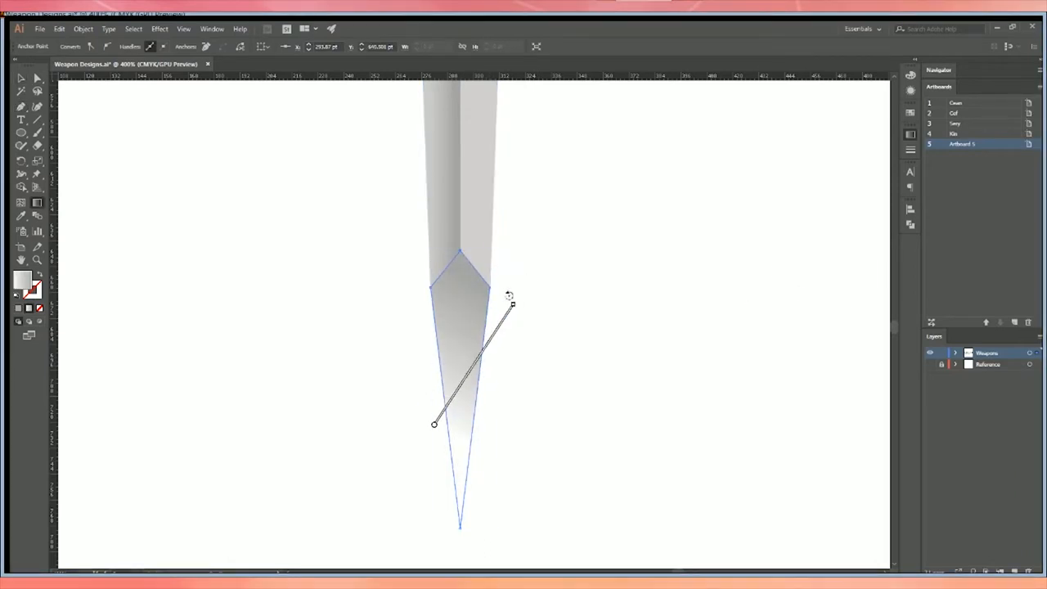
left_click(560, 359)
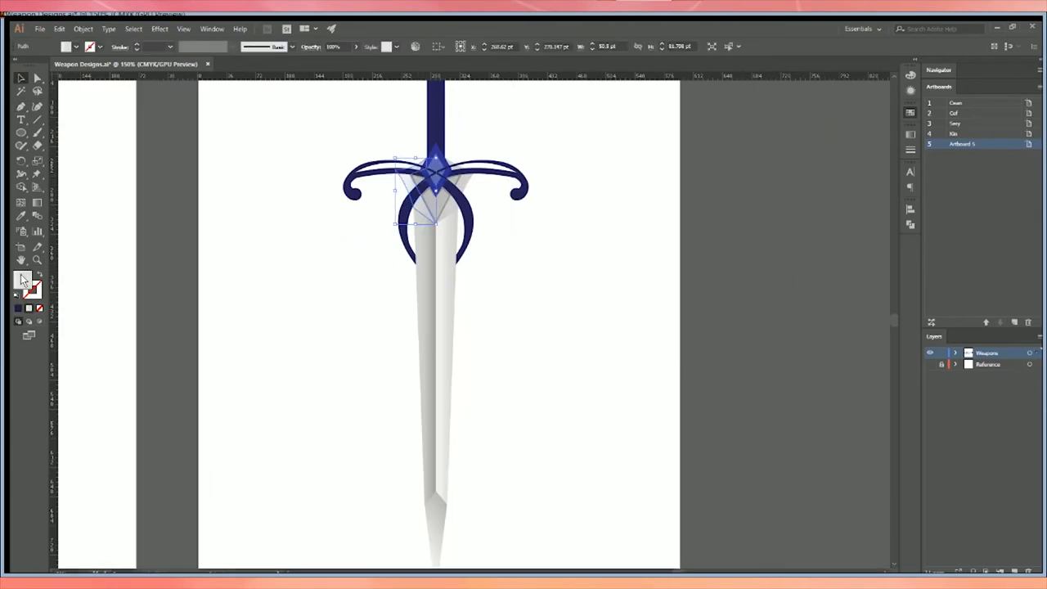
Recolour the crossguard gold, the gem red and the grip steel blue
left_click(308, 241)
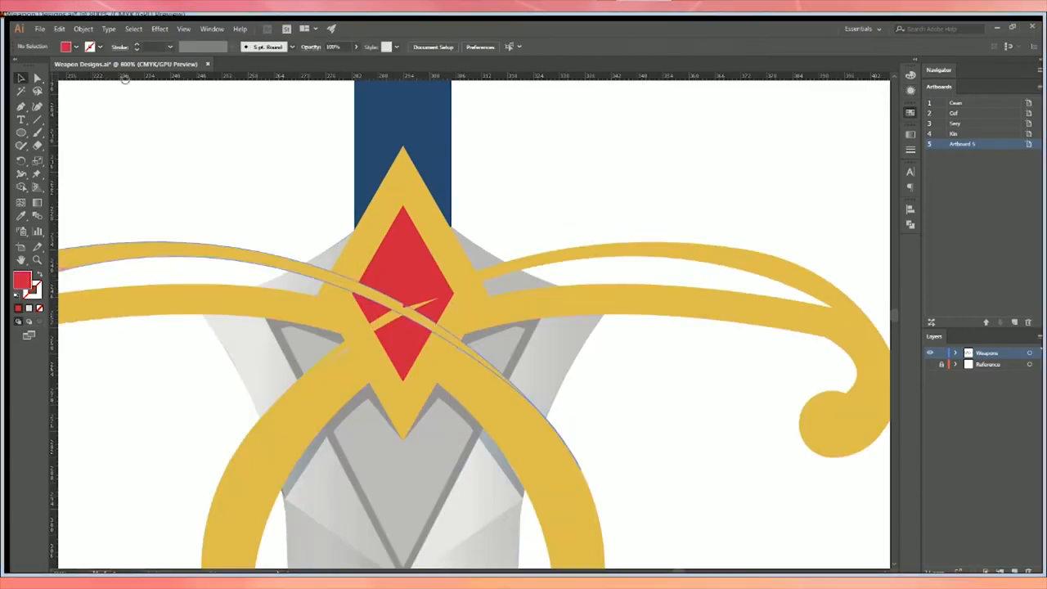
Select the red gem to split it into gradient-shaded facets
left_click(417, 245)
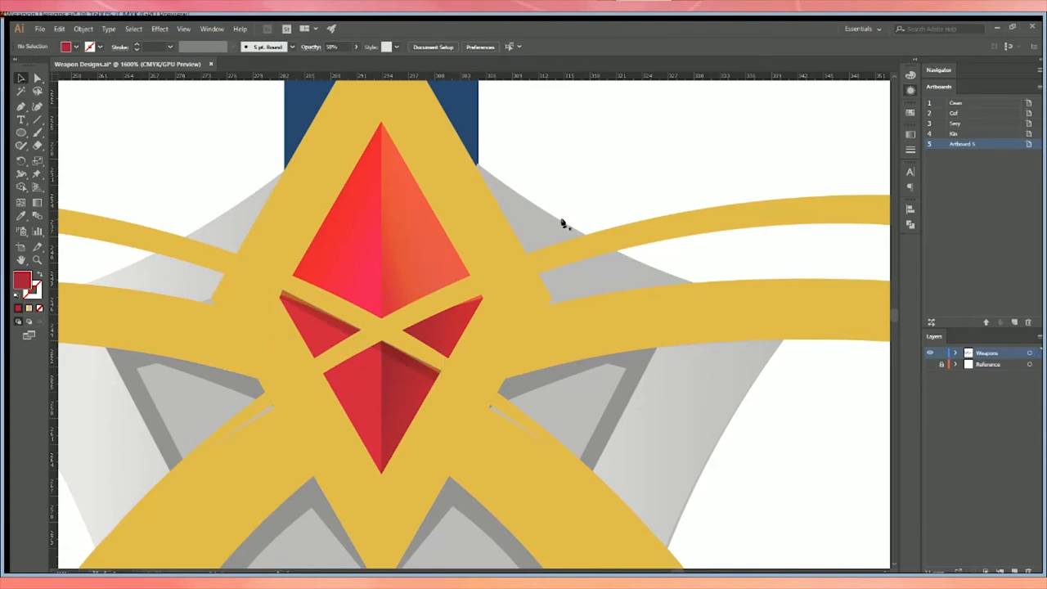
Draw the gold band crossing the red gem
left_click(335, 323)
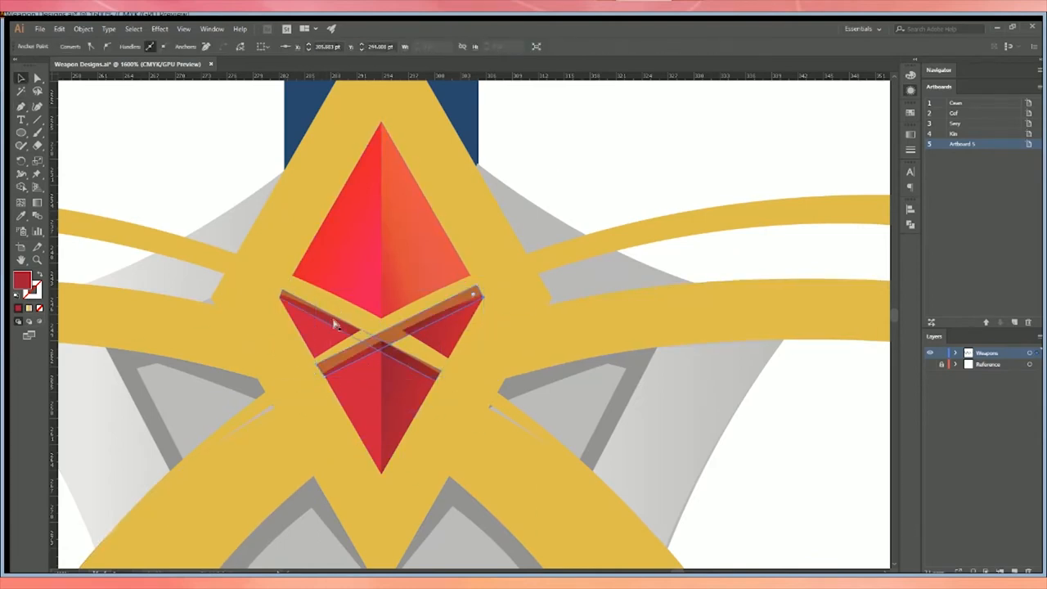
left_click(380, 335)
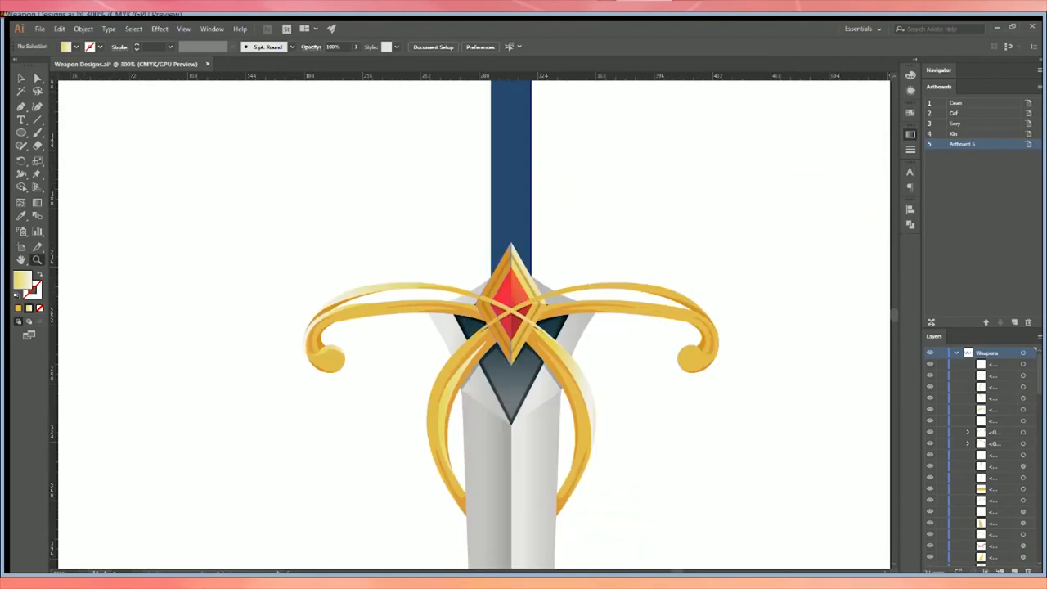
Trace a light gold highlight strip along the right crossguard curl's upper edge
scroll("up", 3)
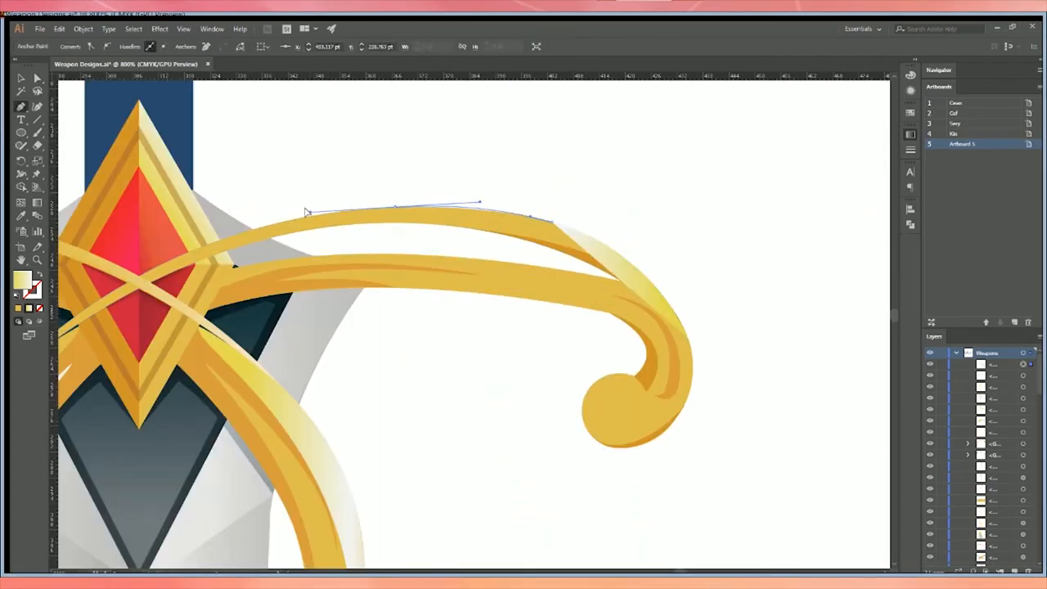
left_click(628, 219)
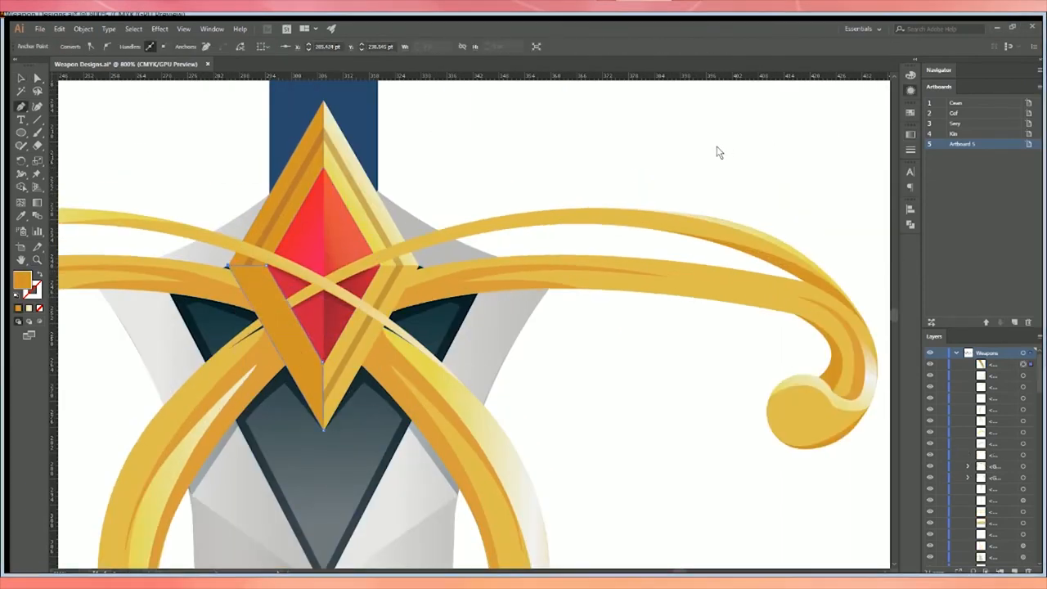
left_click(294, 319)
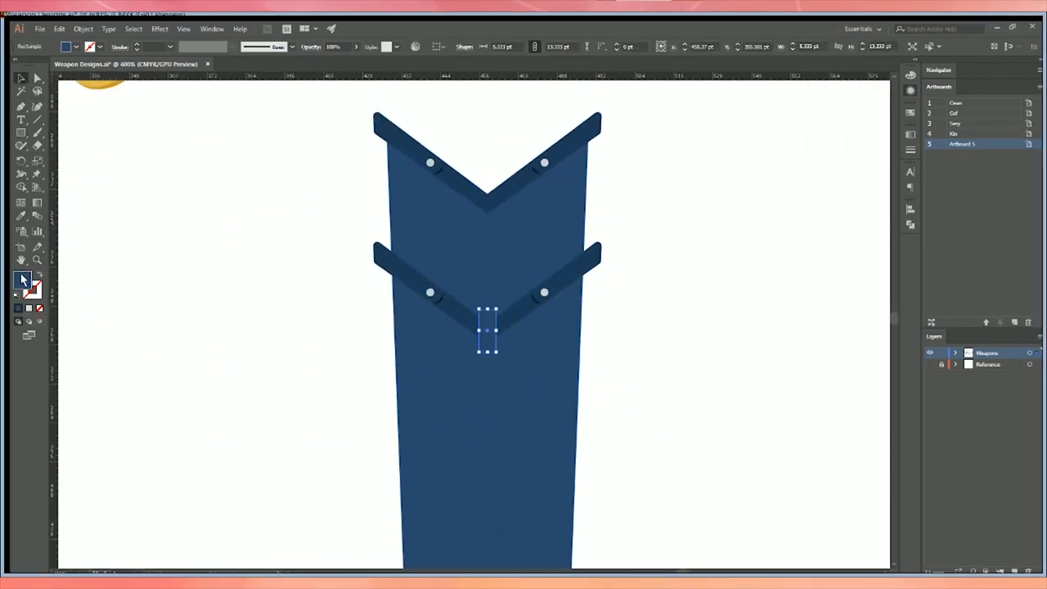
Reposition the loop rectangles at the strap's right end
left_click_drag(487, 331, 531, 307)
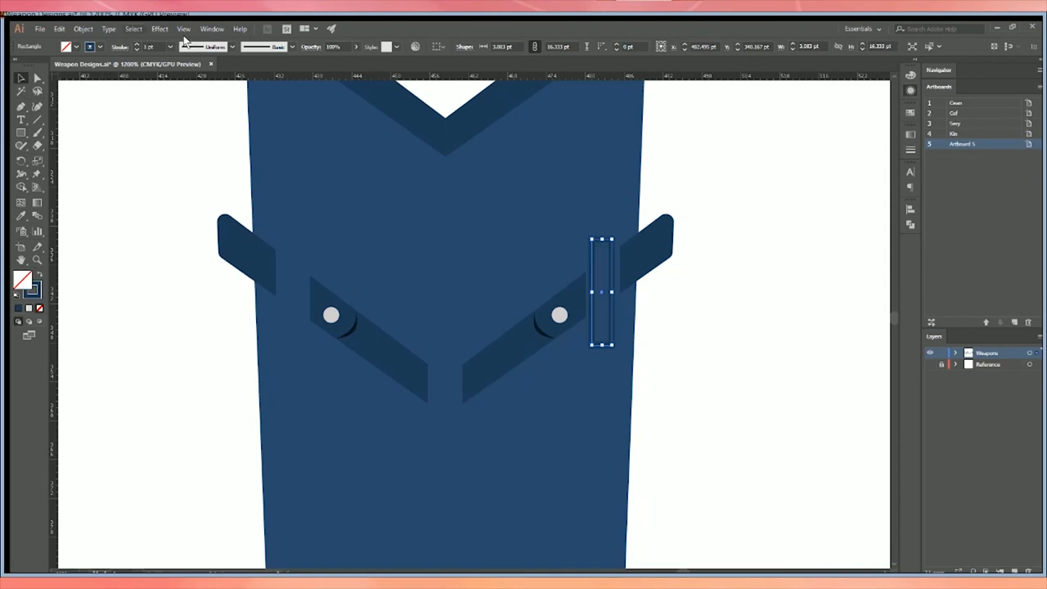
mouse_move(889, 208)
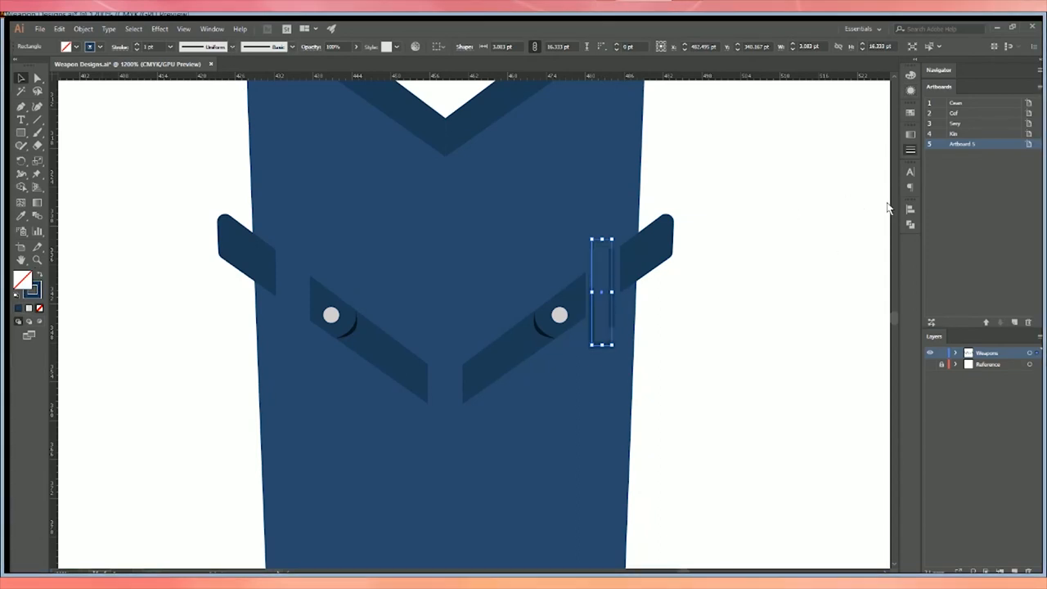
mouse_move(797, 219)
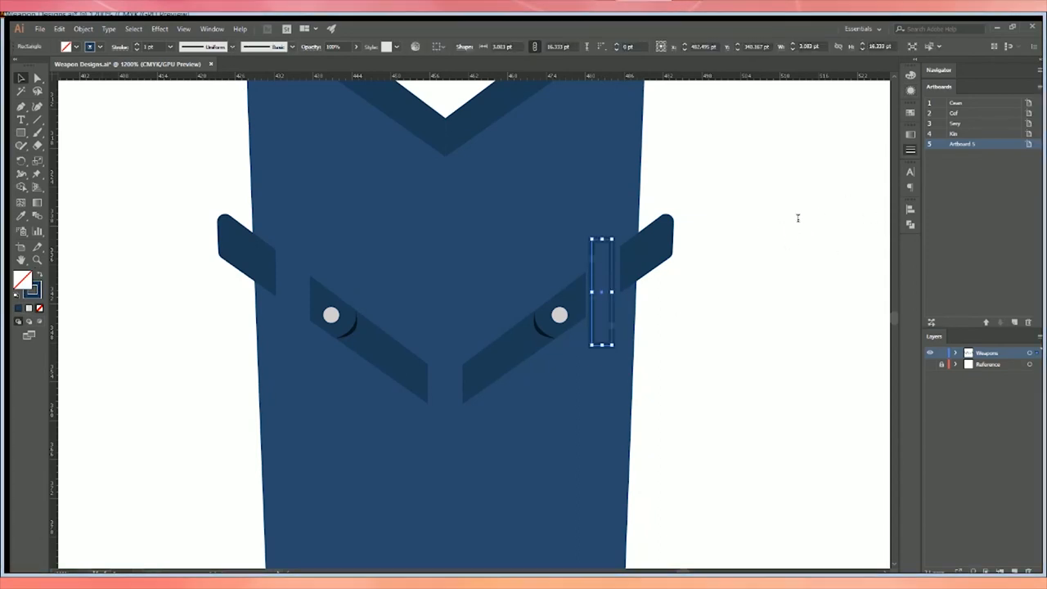
left_click_drag(601, 292, 537, 323)
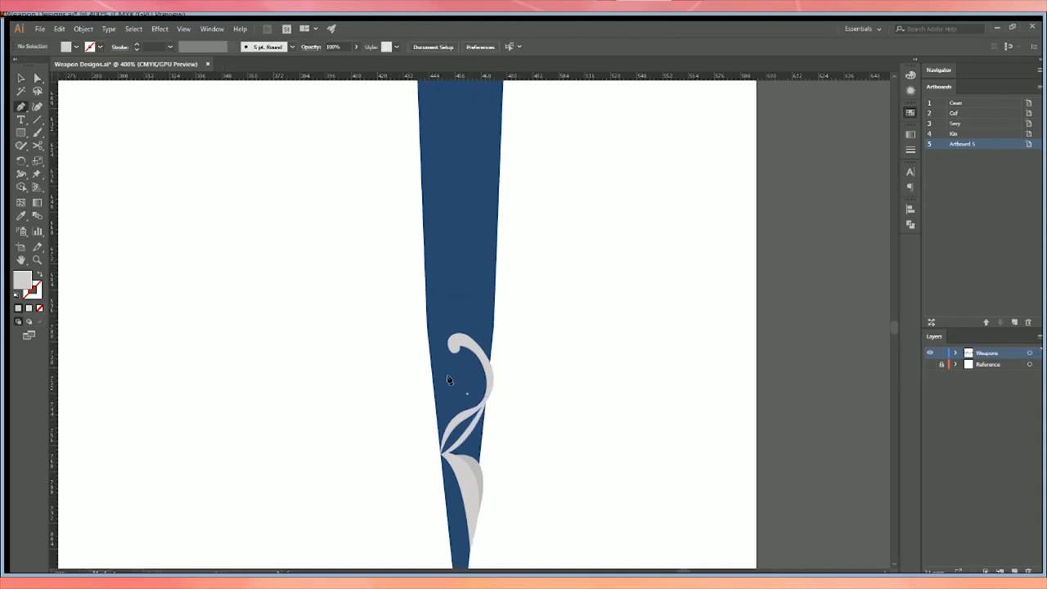
Drag the lower rivet-studded chevron strap and its loops further down the navy scabbard
scroll("down", 3)
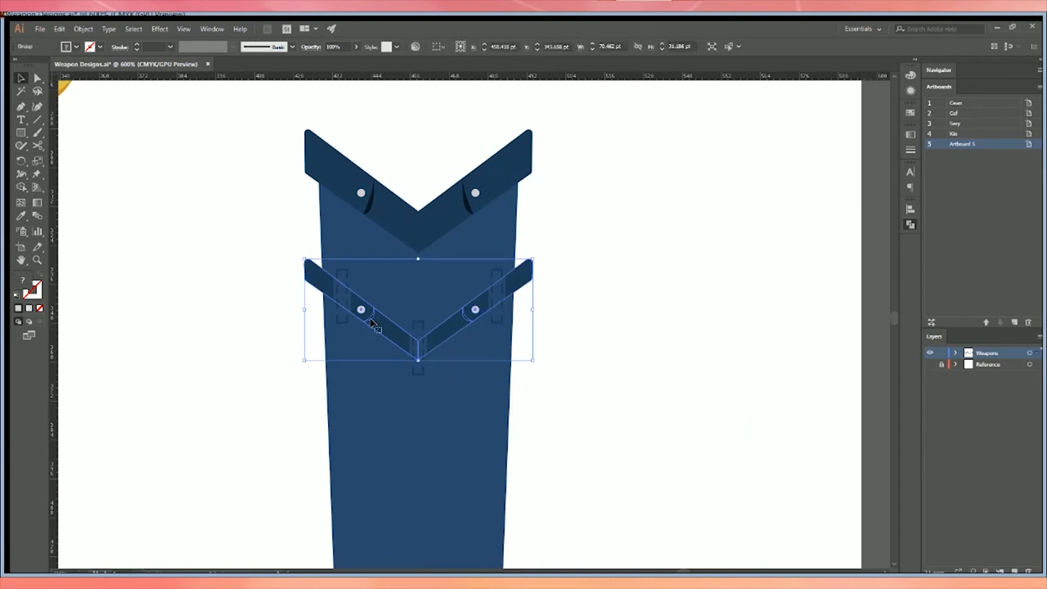
left_click_drag(417, 311, 417, 434)
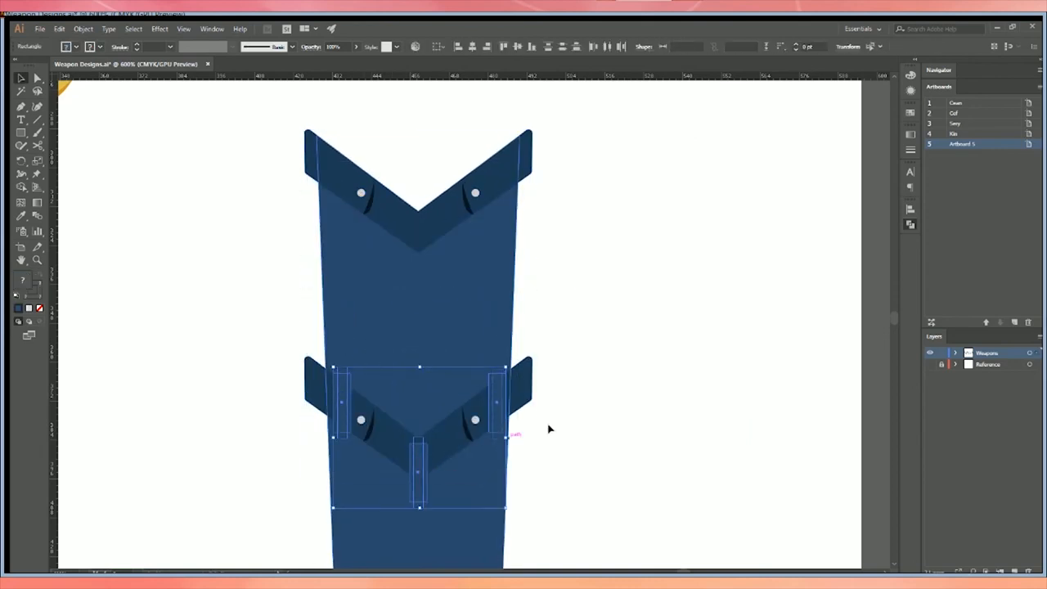